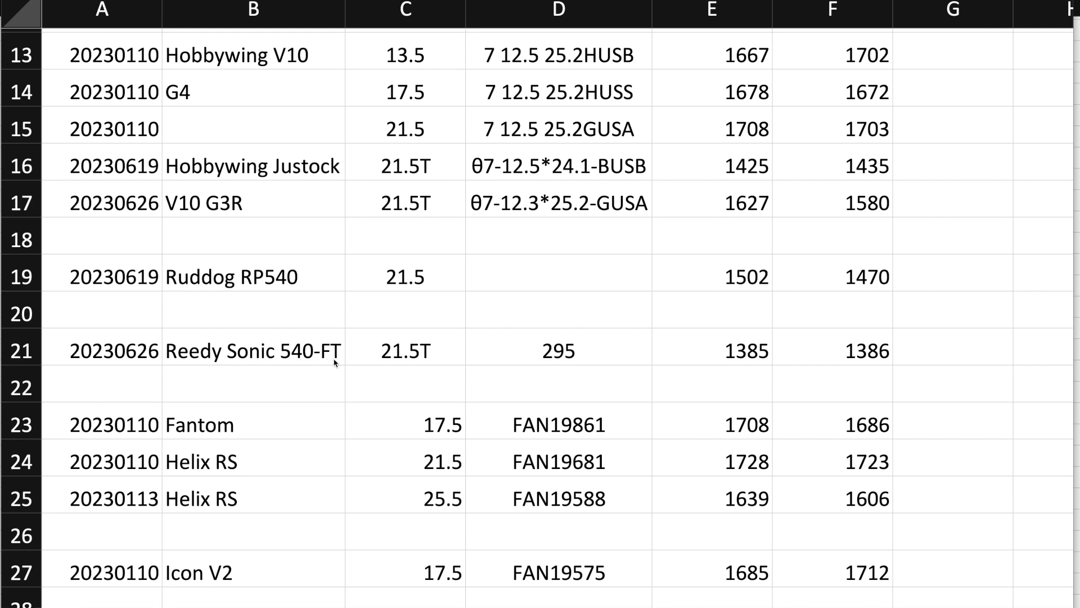
{"action": "mouse_move", "coordinate": [591, 363]}
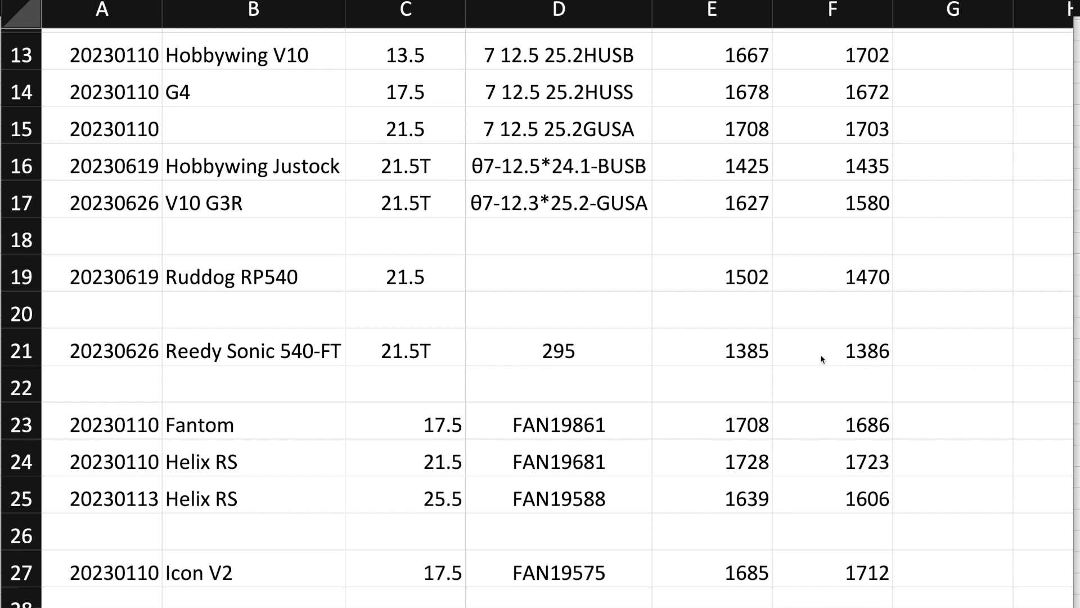
{"action": "mouse_move", "coordinate": [173, 255]}
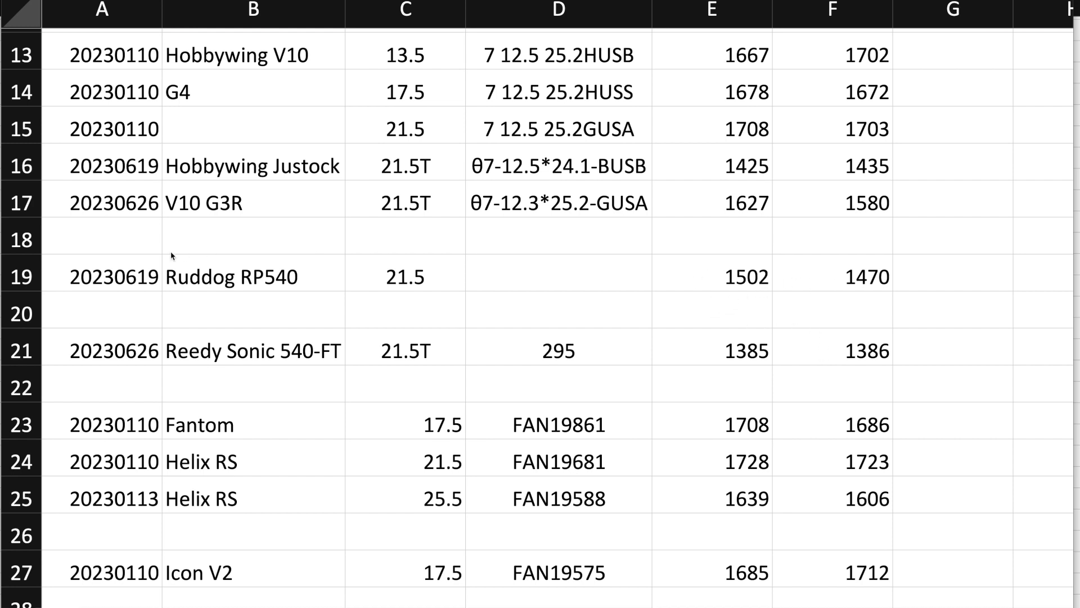
{"action": "mouse_move", "coordinate": [367, 317]}
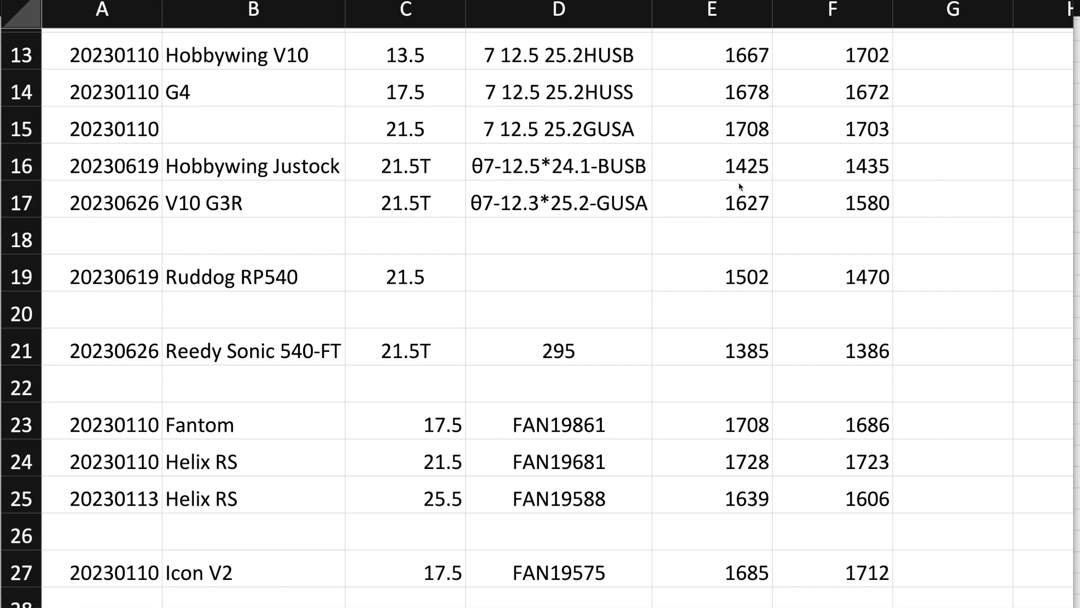
{"action": "mouse_move", "coordinate": [830, 174]}
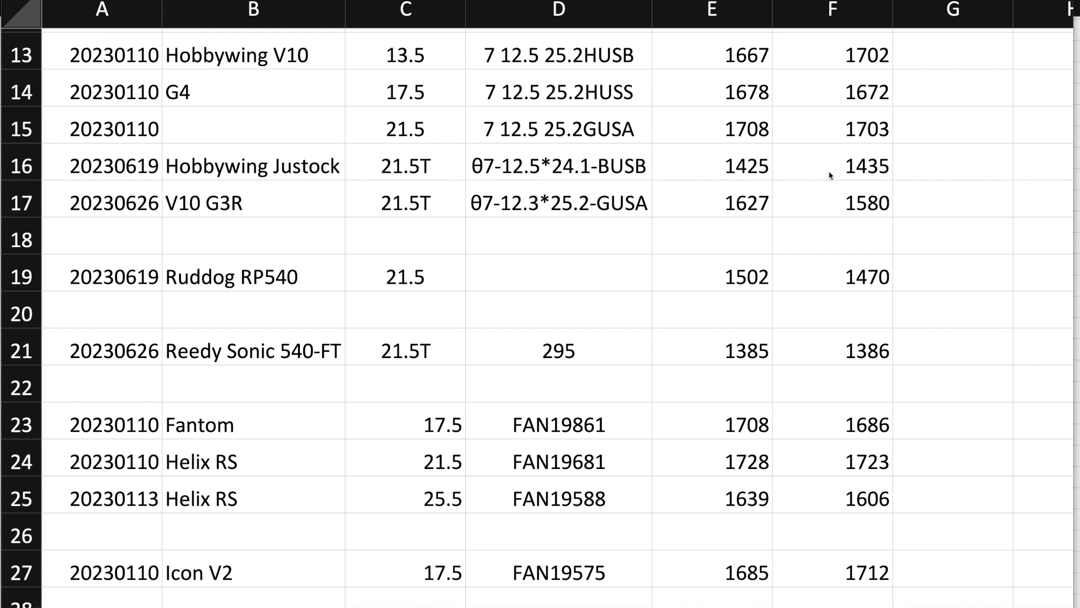
{"action": "mouse_move", "coordinate": [844, 175]}
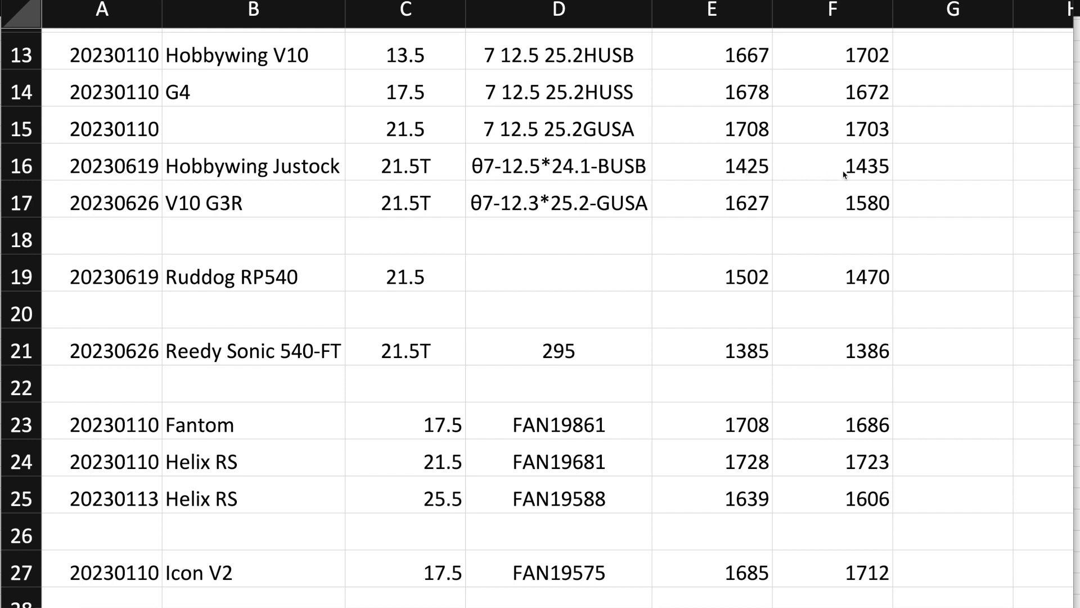
{"action": "mouse_move", "coordinate": [816, 174]}
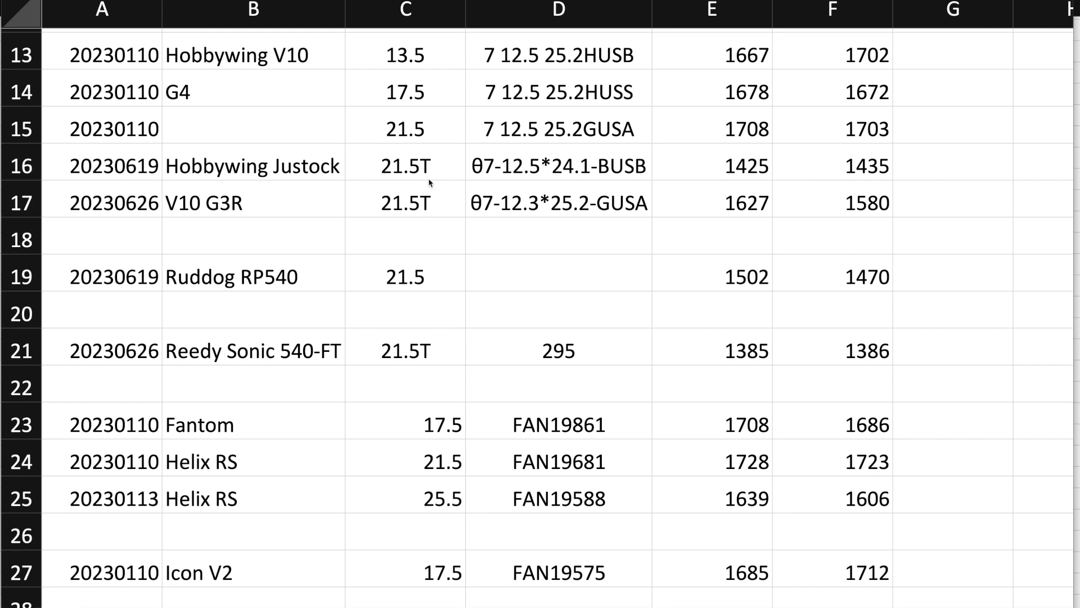
{"action": "mouse_move", "coordinate": [214, 359]}
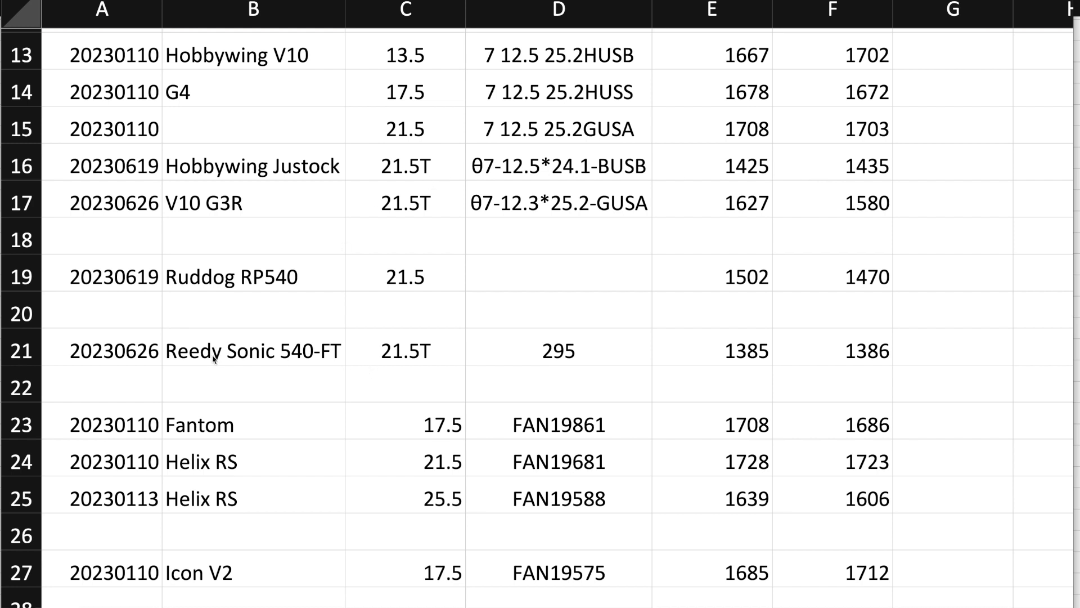
{"action": "mouse_move", "coordinate": [293, 350]}
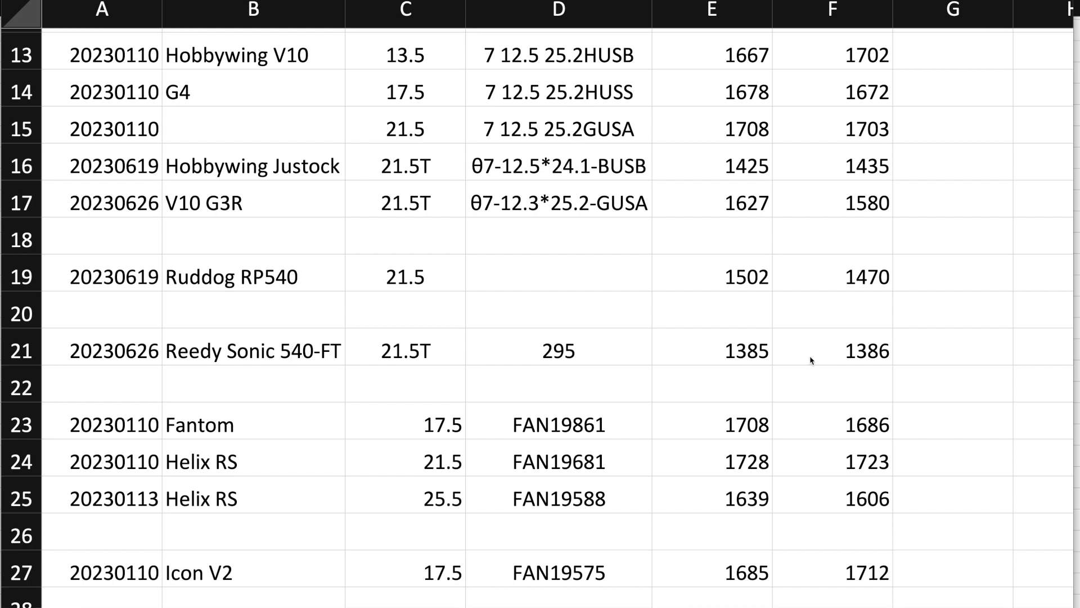
{"action": "mouse_move", "coordinate": [582, 354]}
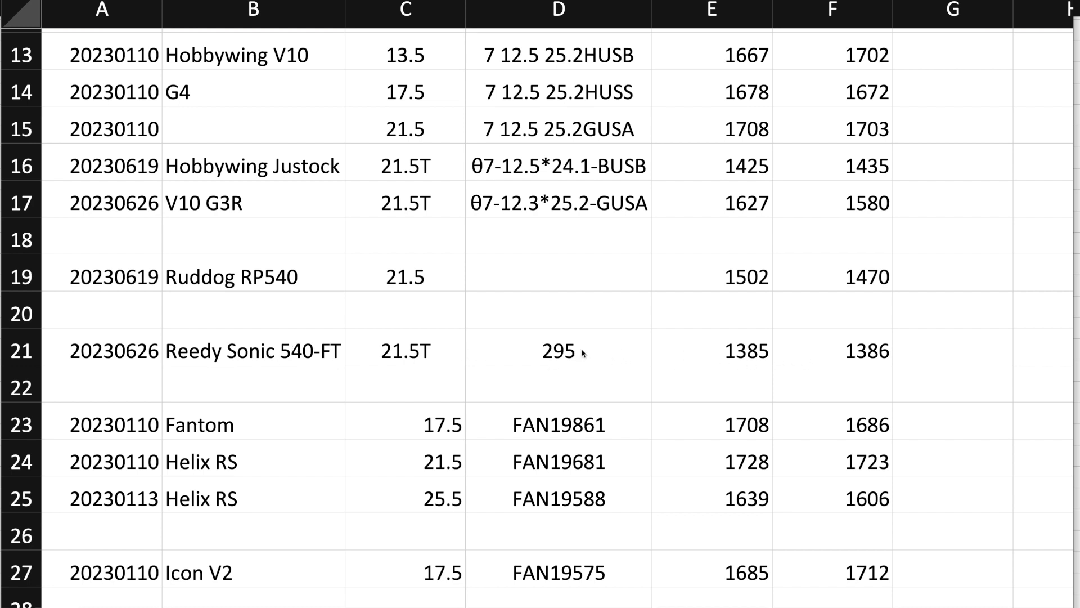
{"action": "mouse_move", "coordinate": [212, 246]}
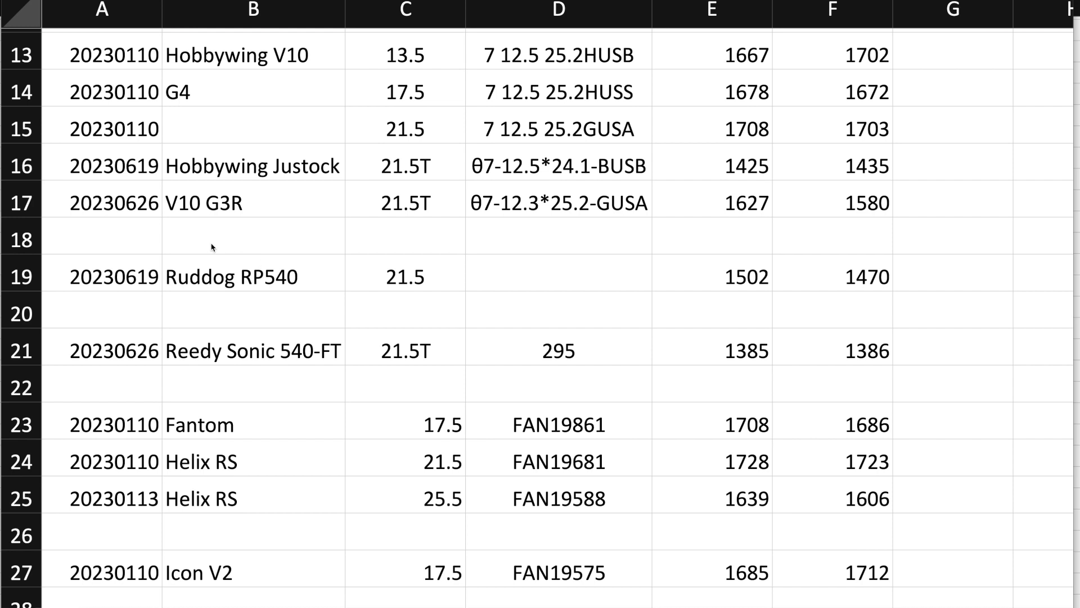
{"action": "mouse_move", "coordinate": [217, 279]}
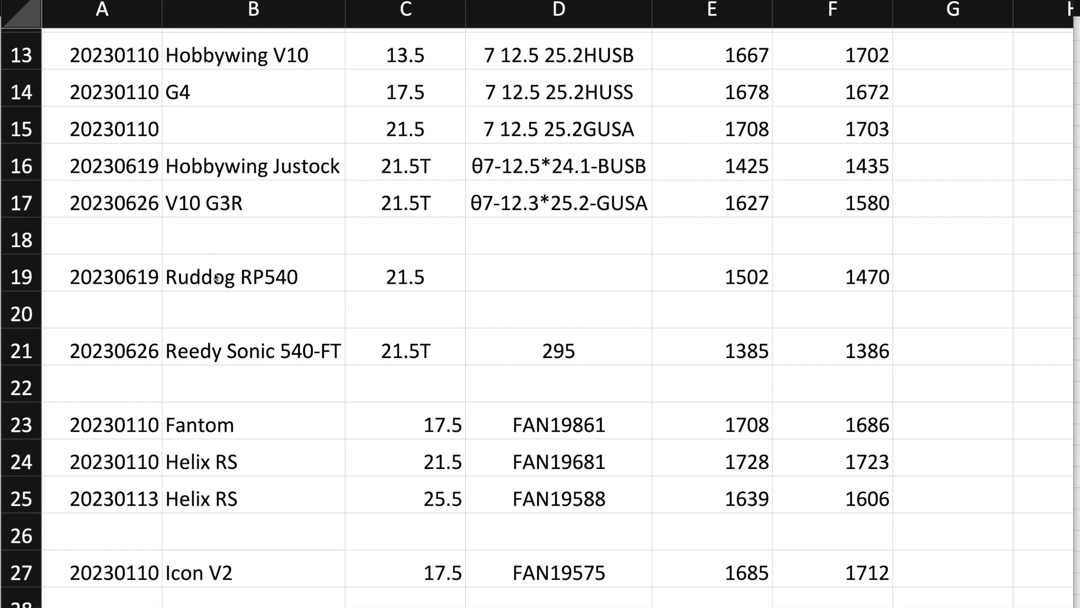
{"action": "mouse_move", "coordinate": [233, 171]}
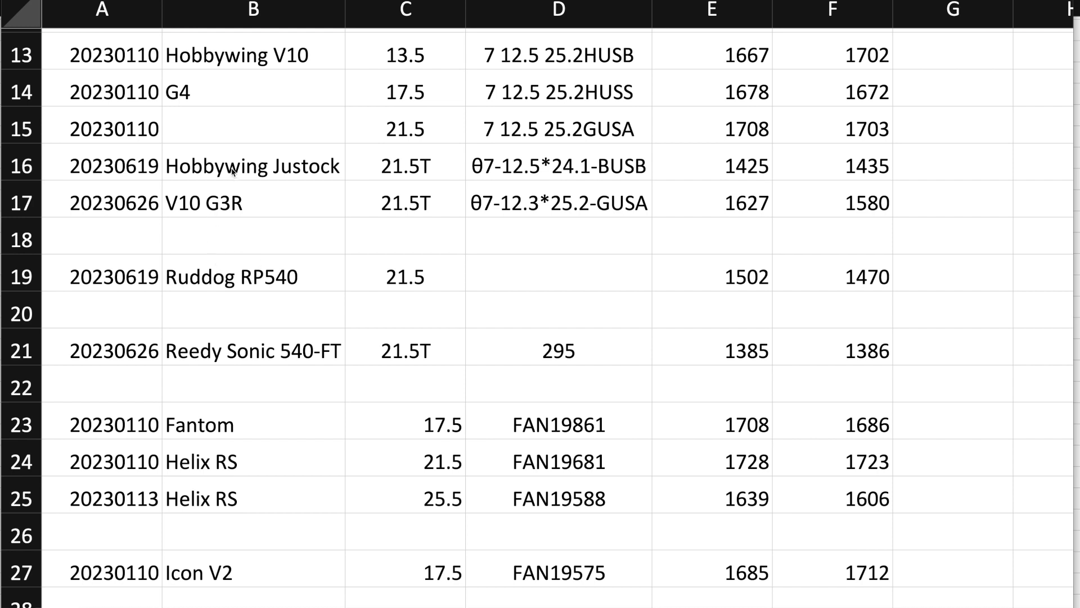
{"action": "mouse_move", "coordinate": [186, 291]}
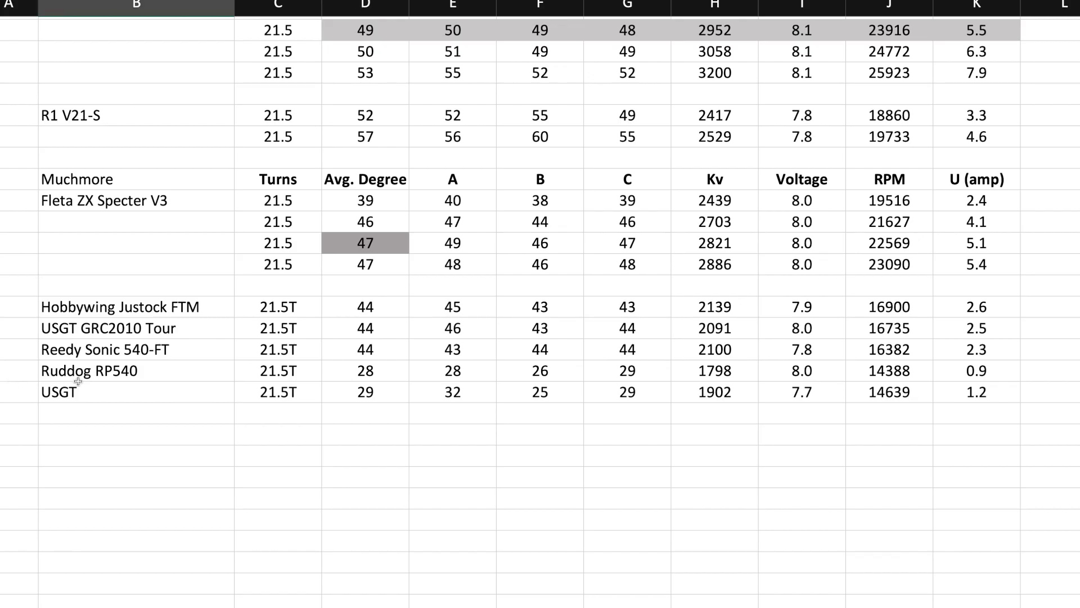
{"action": "mouse_move", "coordinate": [503, 407]}
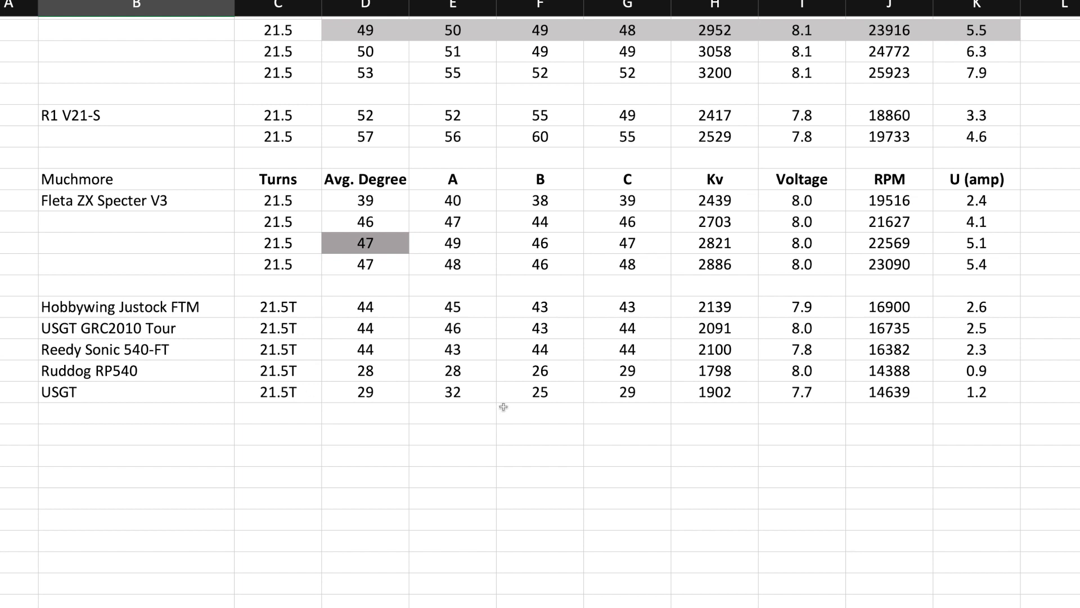
{"action": "mouse_move", "coordinate": [536, 420]}
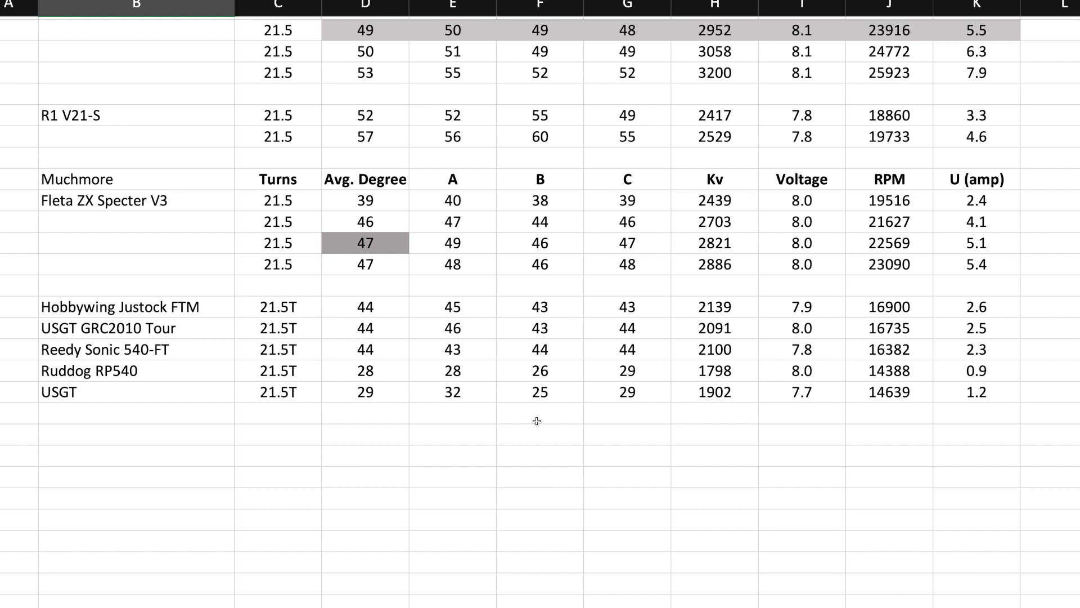
{"action": "mouse_move", "coordinate": [531, 420]}
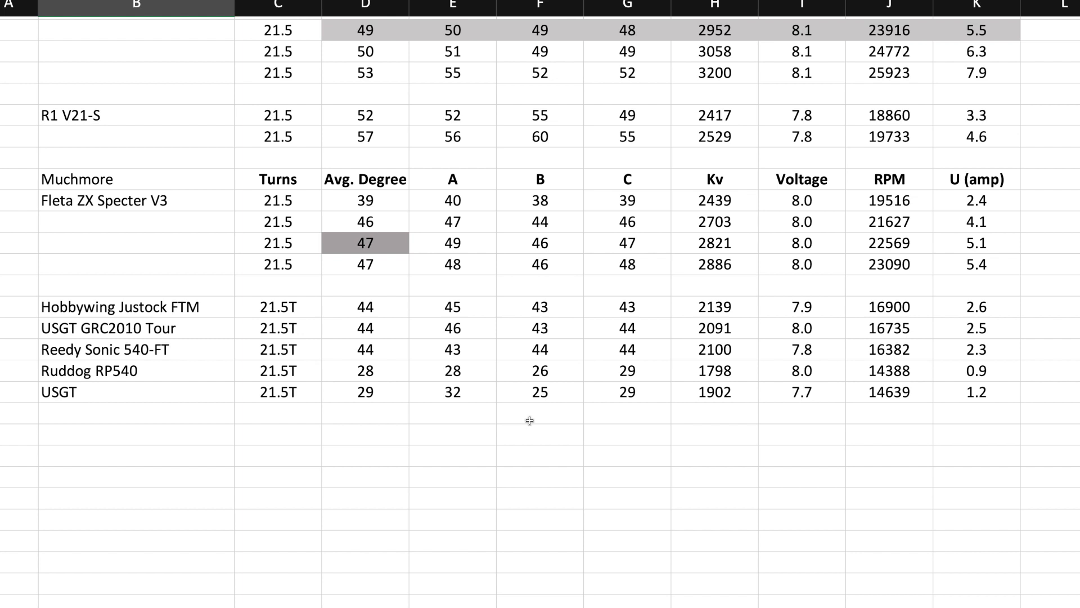
{"action": "mouse_move", "coordinate": [246, 398]}
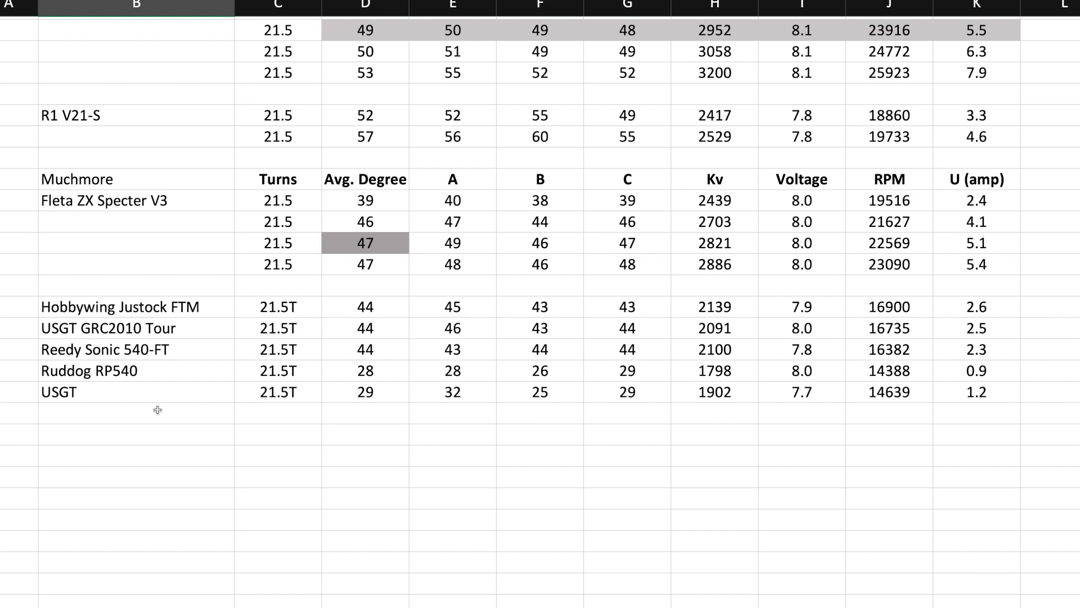
{"action": "mouse_move", "coordinate": [83, 406]}
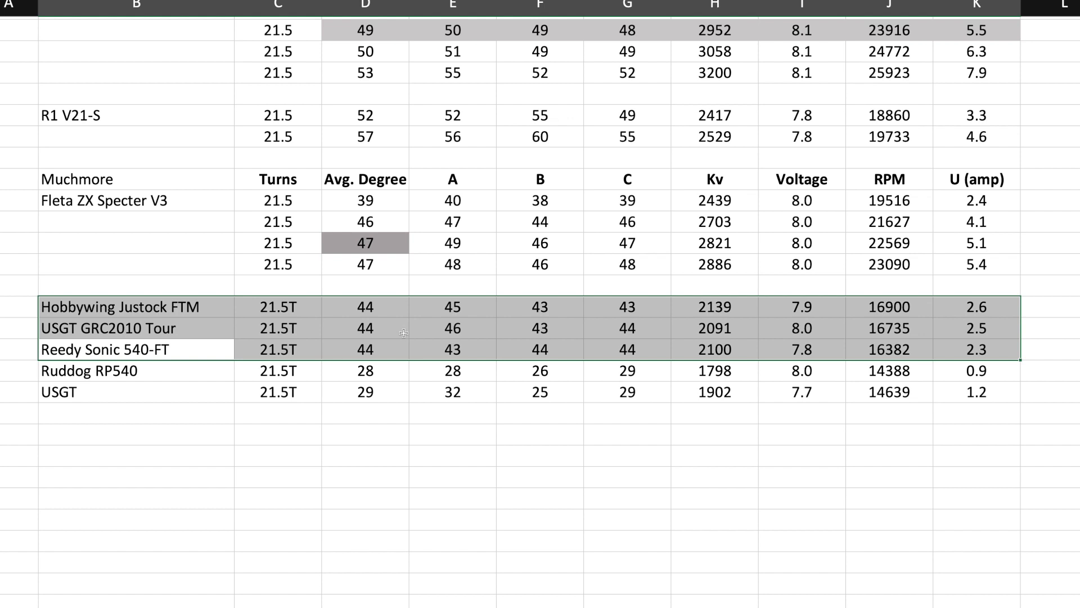
{"action": "mouse_move", "coordinate": [599, 309]}
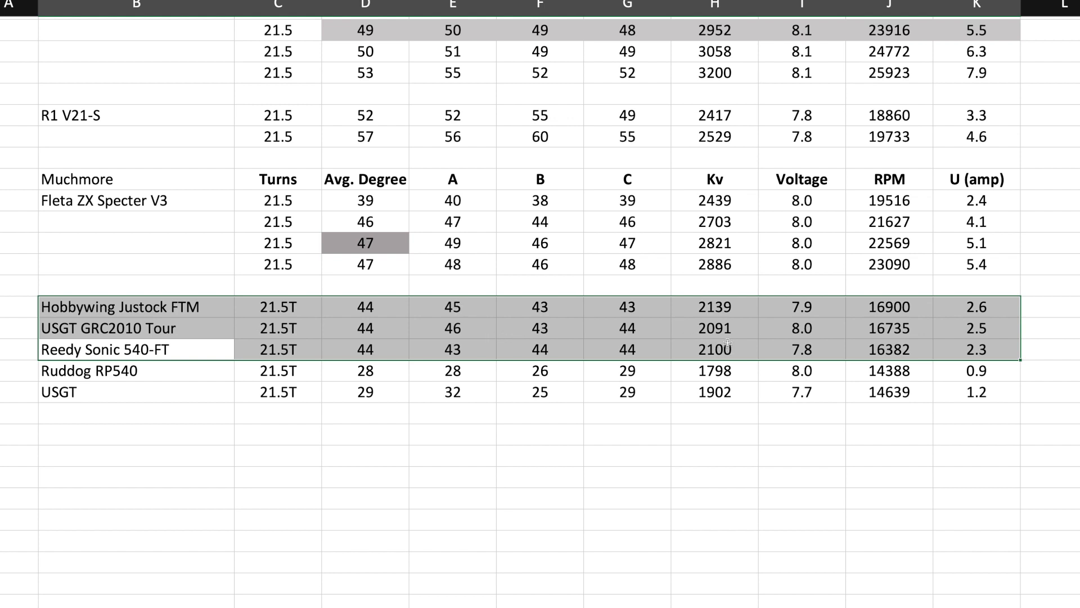
Review the Kv readings: USGT 2091, Reedy Sonic 2100 and Hobbywing 2139.
{"action": "left_click", "coordinate": [714, 328]}
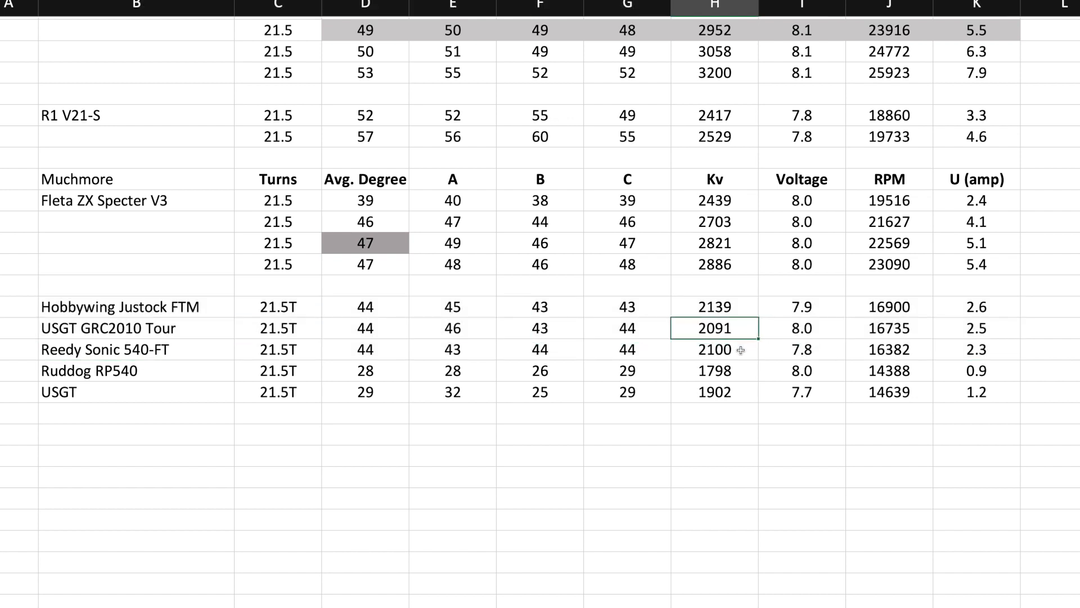
{"action": "left_click", "coordinate": [715, 349]}
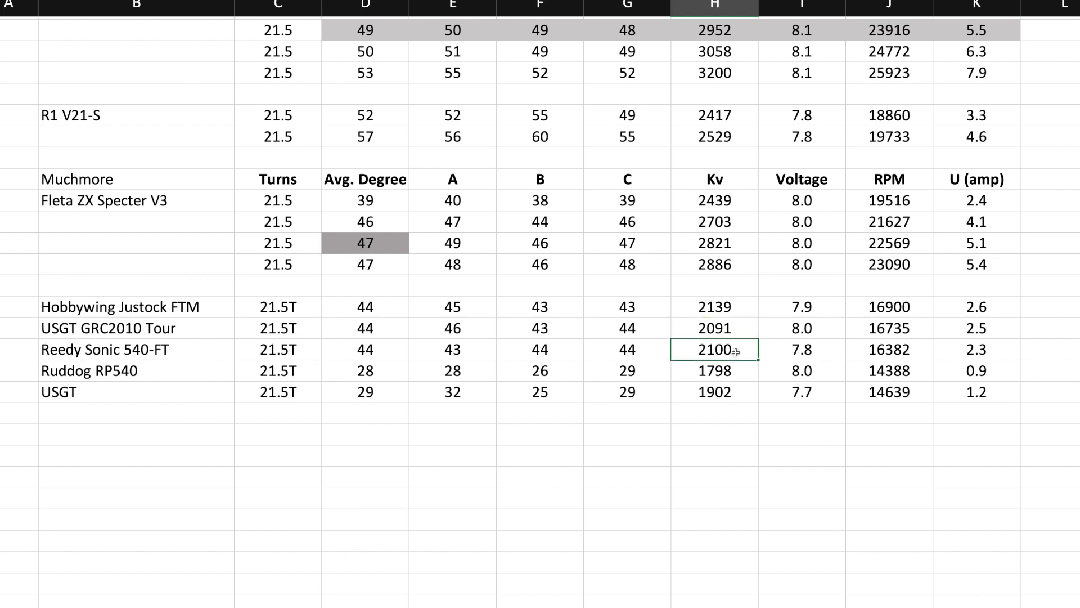
{"action": "left_click", "coordinate": [715, 307]}
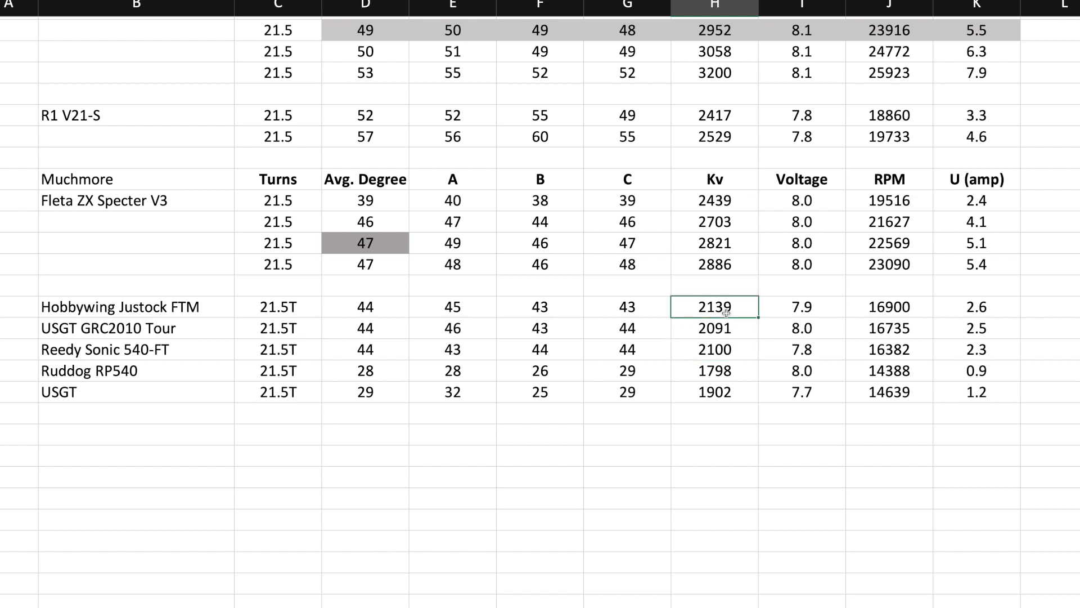
Select the three motors' amp readings, starting from Hobbywing's 2.6.
{"action": "left_click", "coordinate": [977, 307]}
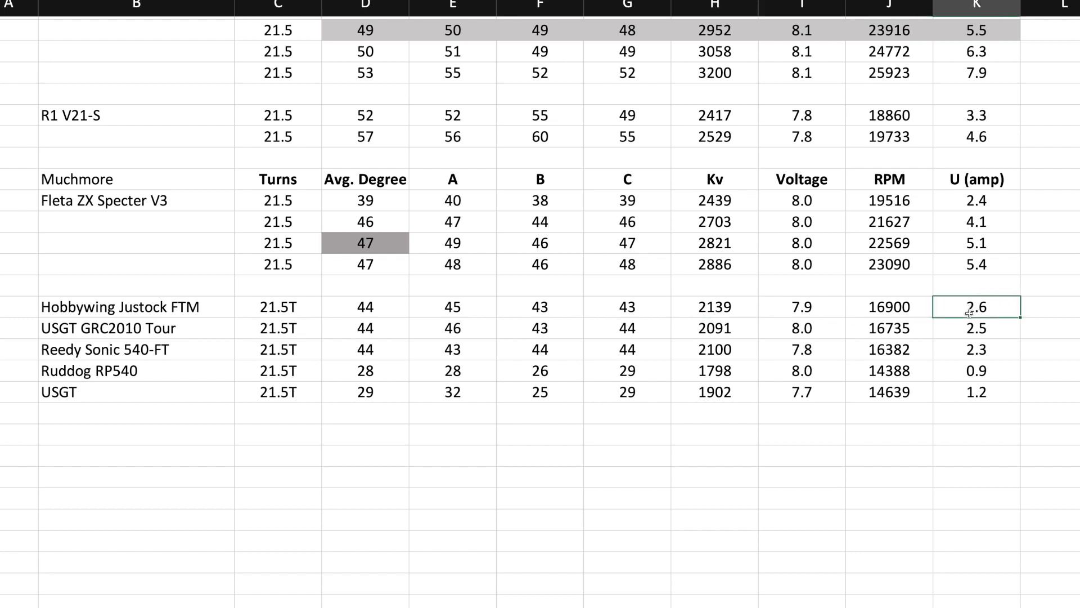
{"action": "left_click_drag", "start_coordinate": [977, 307], "coordinate": [976, 349]}
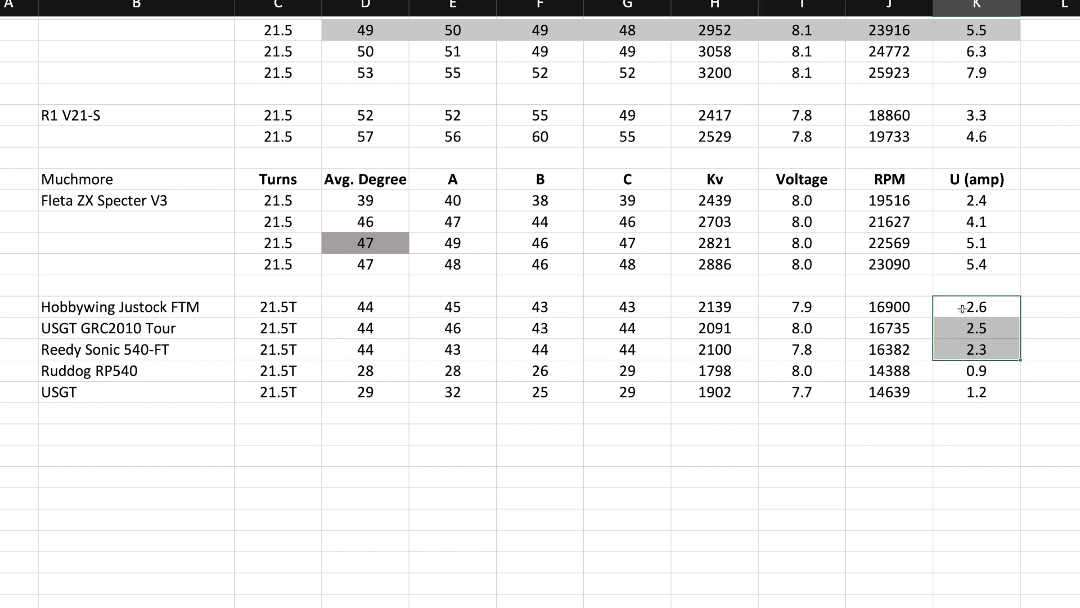
{"action": "left_click", "coordinate": [976, 350]}
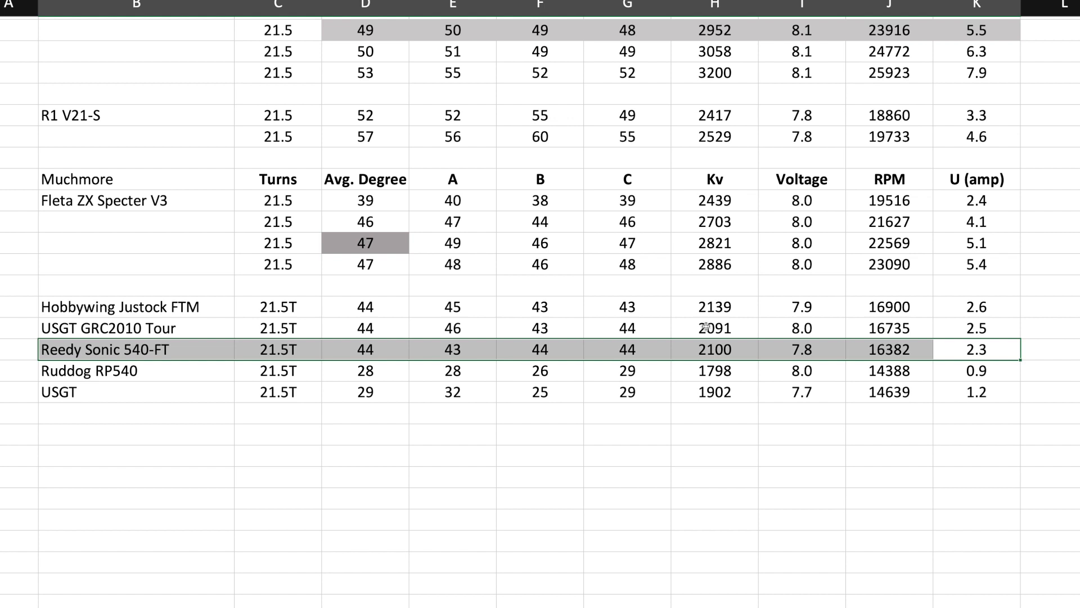
Mark the Hobbywing row, then point out the USGT GRC2010 Tour, Reedy Sonic 540-FT and Hobbywing Justock FTM names.
{"action": "left_click", "coordinate": [976, 307]}
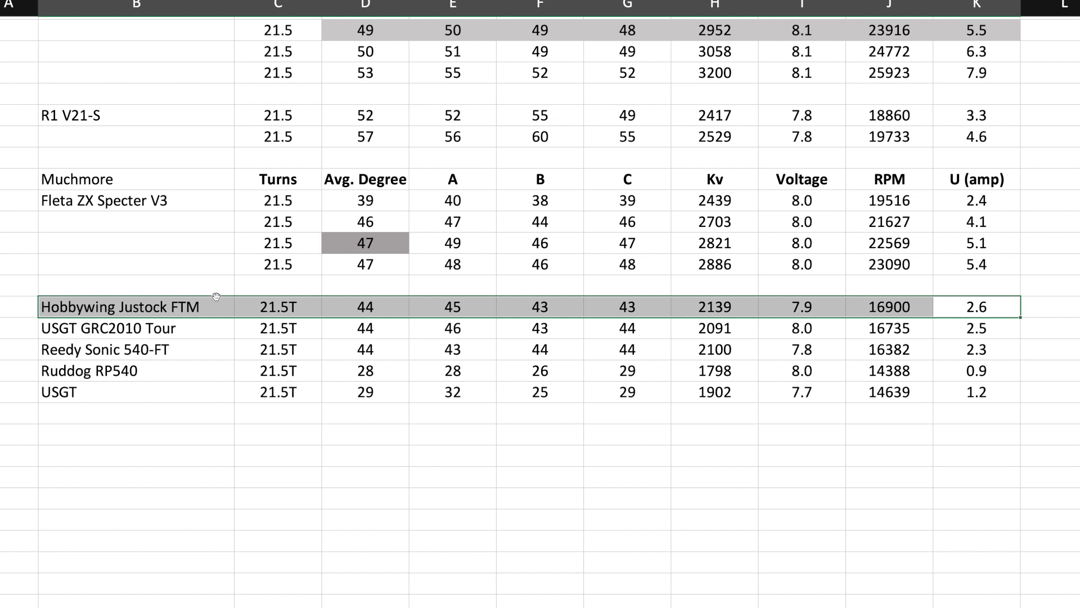
{"action": "mouse_move", "coordinate": [184, 327]}
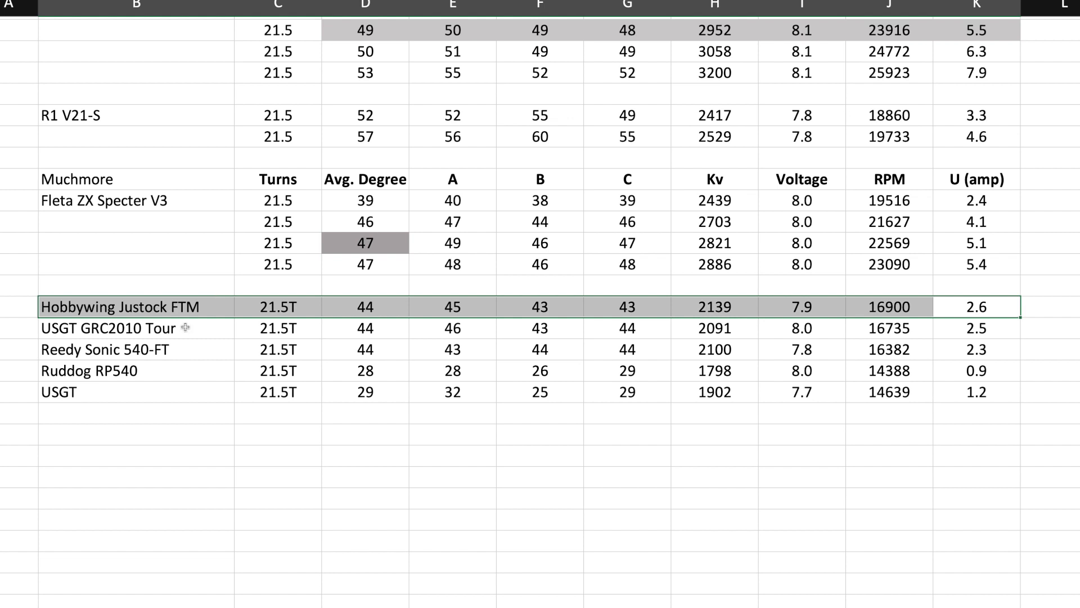
{"action": "left_click", "coordinate": [135, 328]}
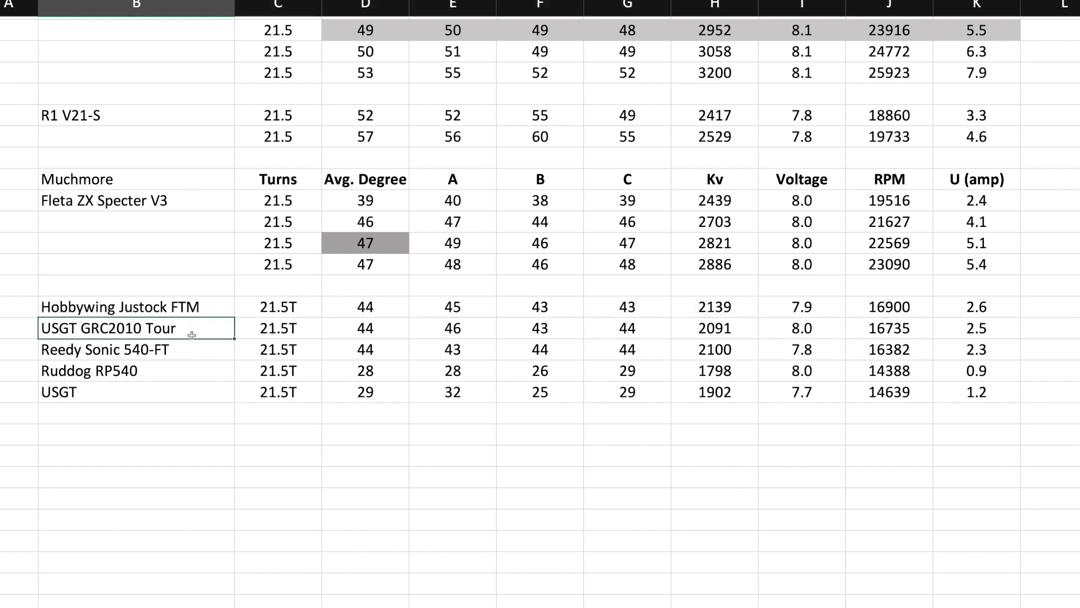
{"action": "left_click", "coordinate": [136, 349]}
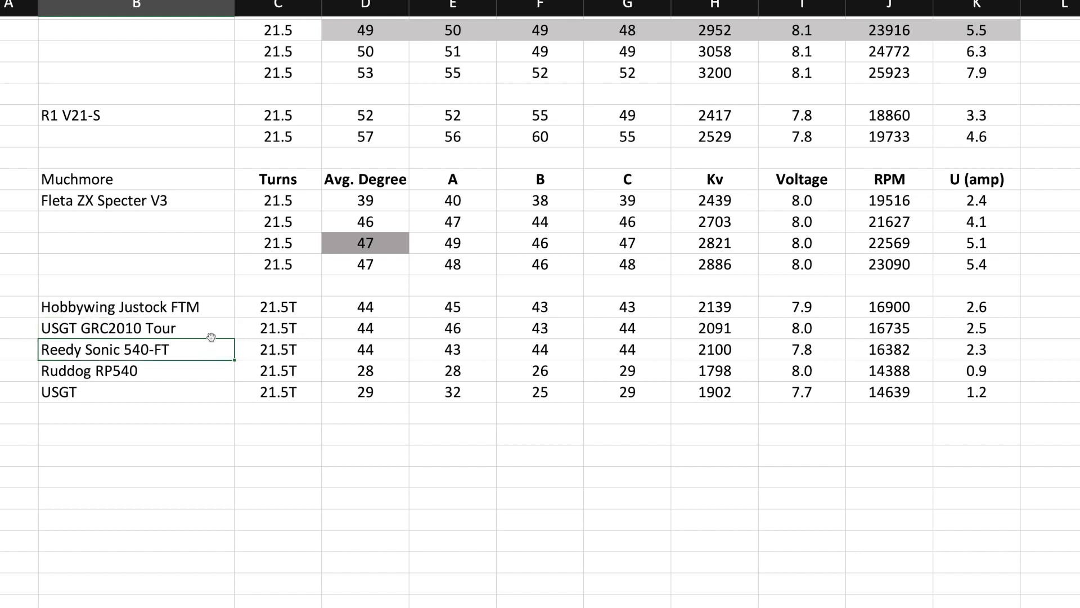
{"action": "left_click", "coordinate": [135, 307]}
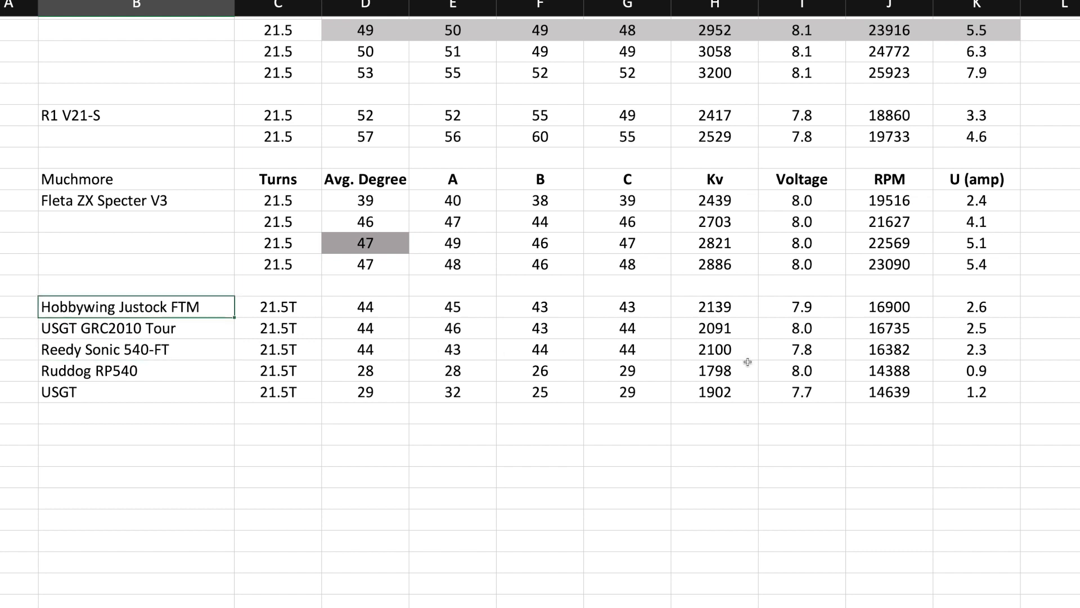
{"action": "mouse_move", "coordinate": [995, 370]}
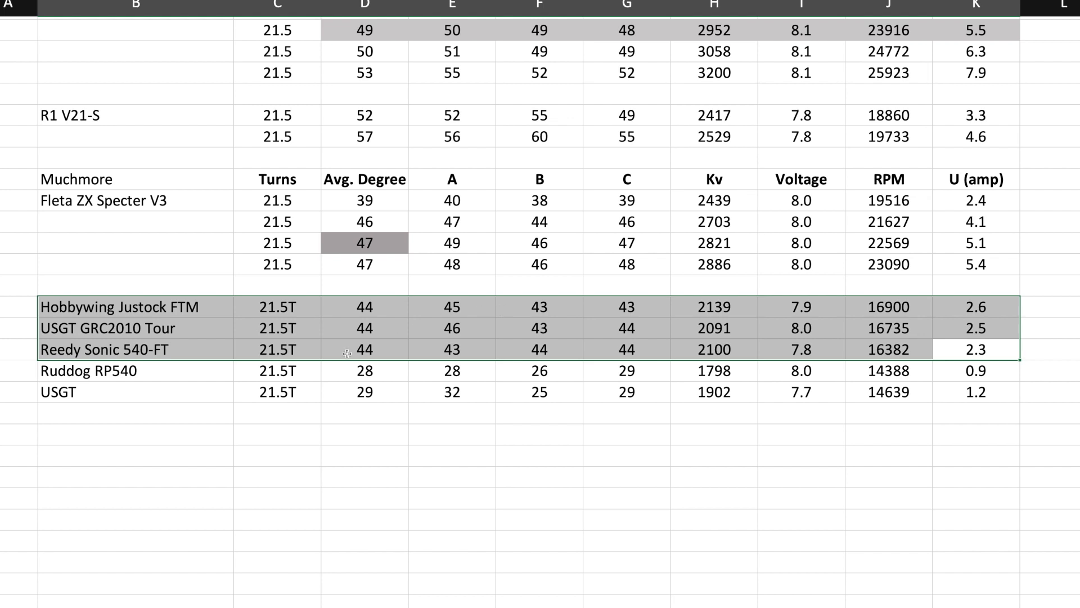
Select the Reedy Sonic 540-FT row with its 2100 Kv and 2.3 amp readings.
{"action": "left_click", "coordinate": [135, 349]}
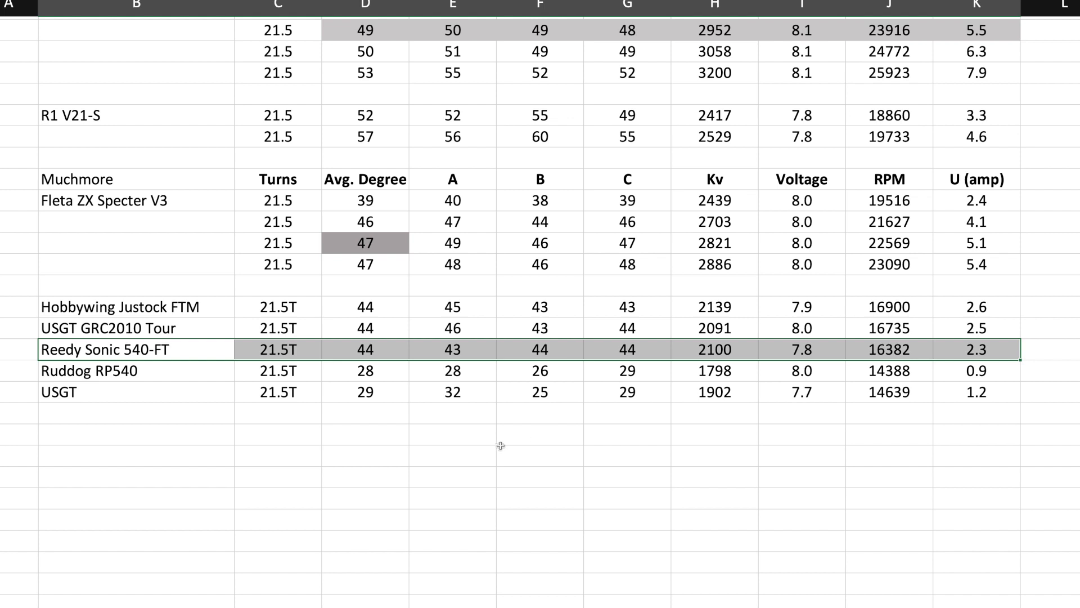
{"action": "mouse_move", "coordinate": [497, 448]}
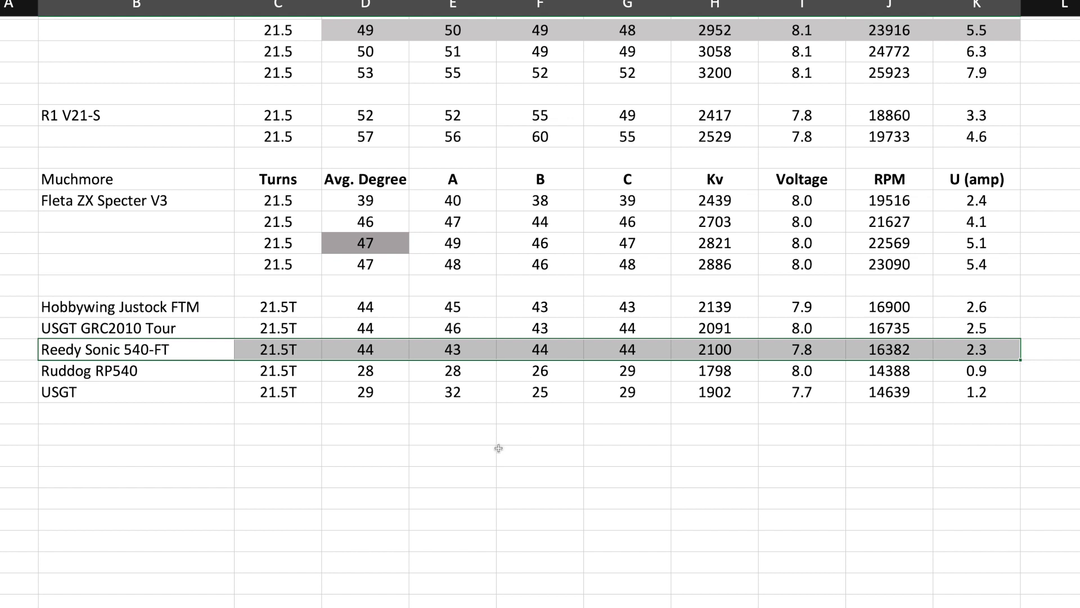